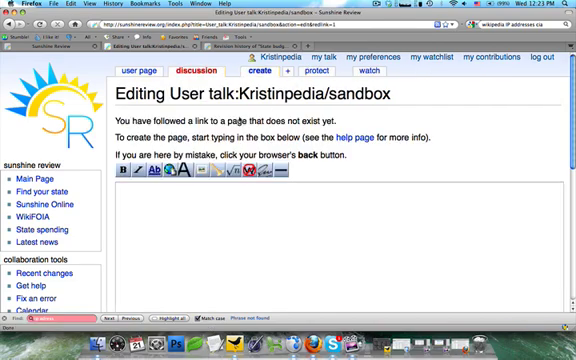
- Type 'This is a sample comment. ~~~~' as the talk page's first text
click(245, 240)
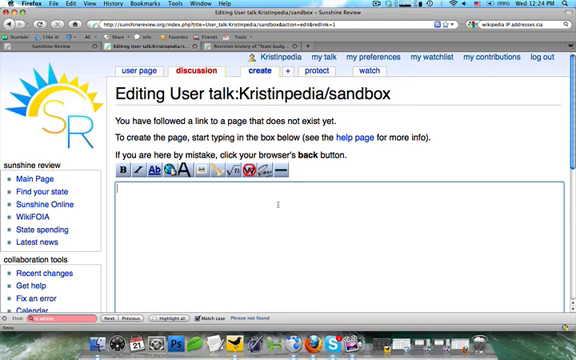
text(This)
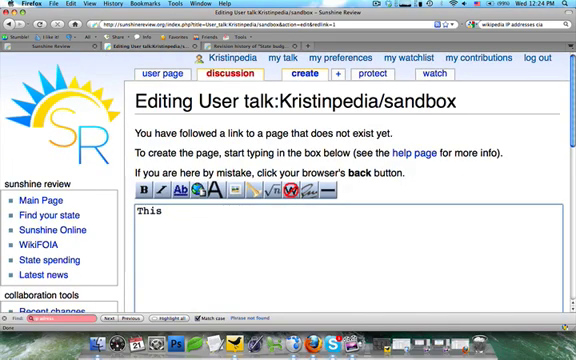
text(is a sample)
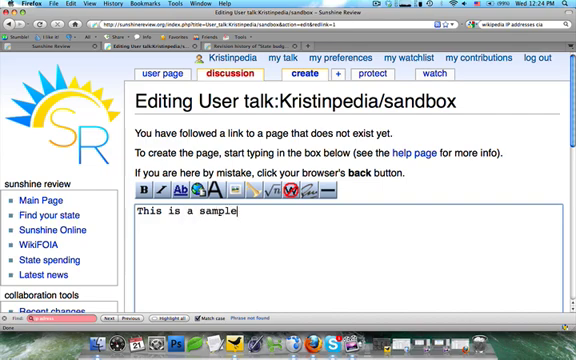
text(comment.)
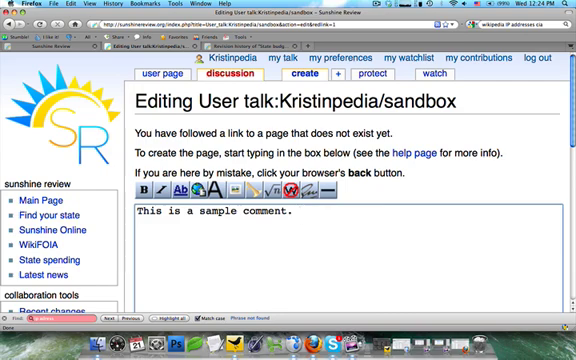
text(~~~~)
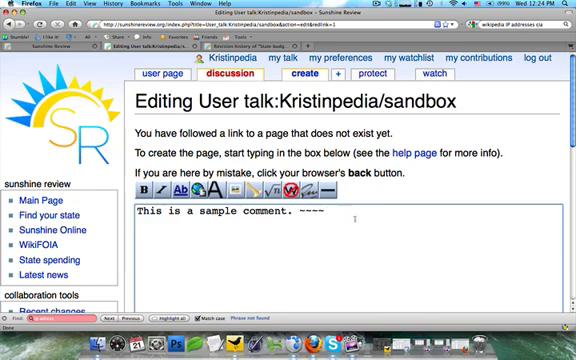
scroll(down, 3)
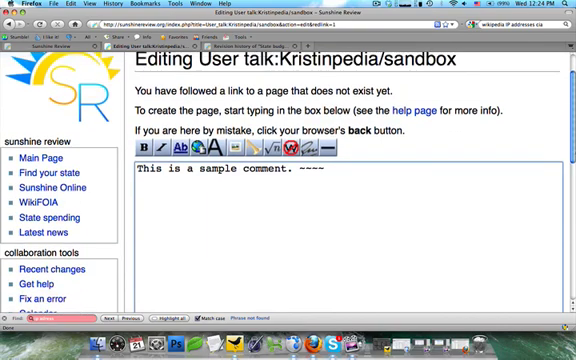
scroll(down, 3)
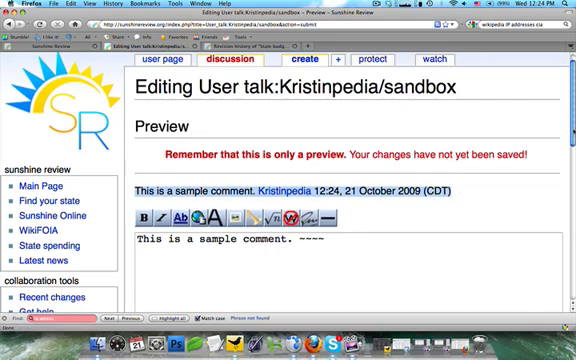
- Save the sandbox talk page with the signed sample comment
scroll(down, 3)
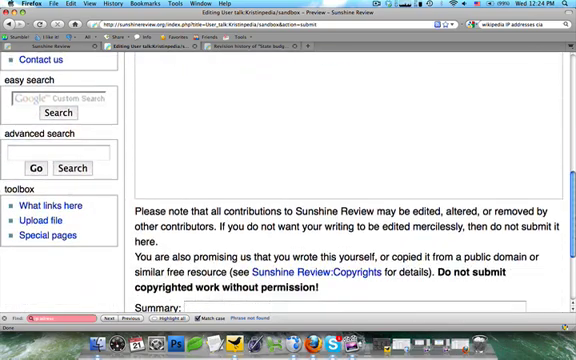
scroll(down, 3)
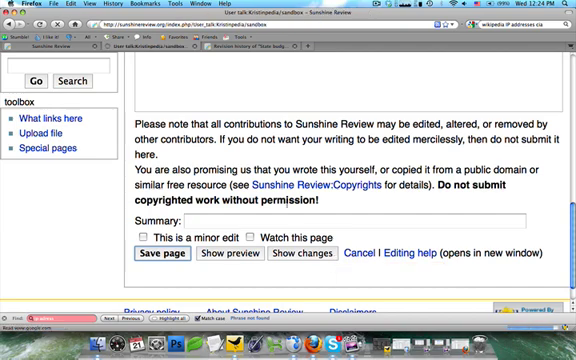
click(159, 252)
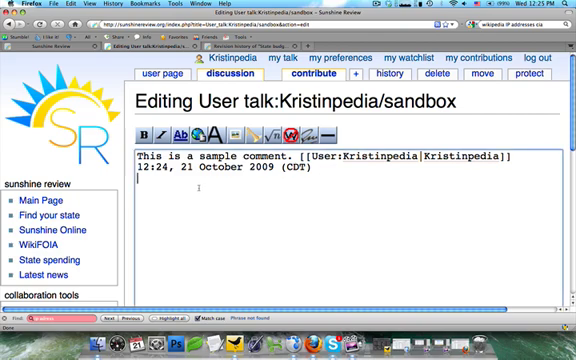
- Draft 'Second comment' below the first comment on the sandbox talk page
text(Second)
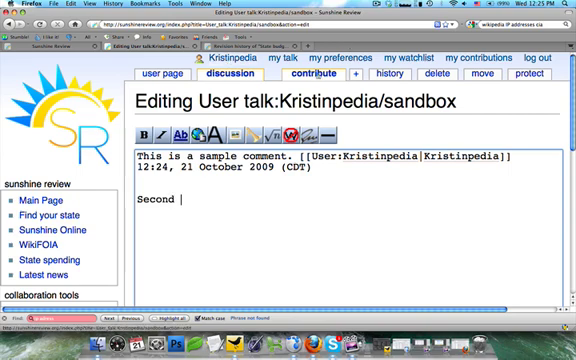
text(comment. ~~~~)
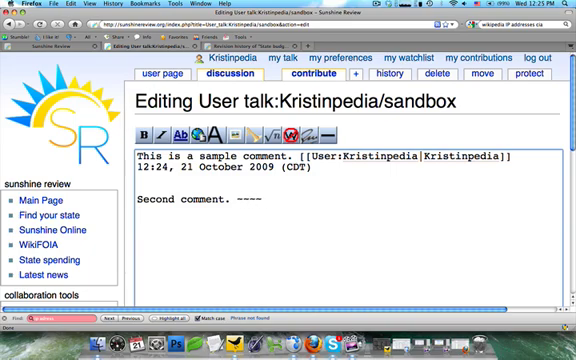
scroll(down, 3)
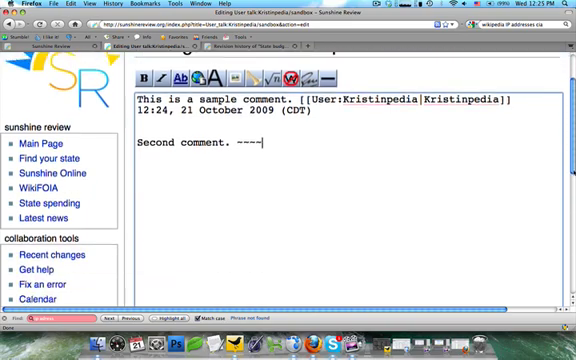
scroll(down, 3)
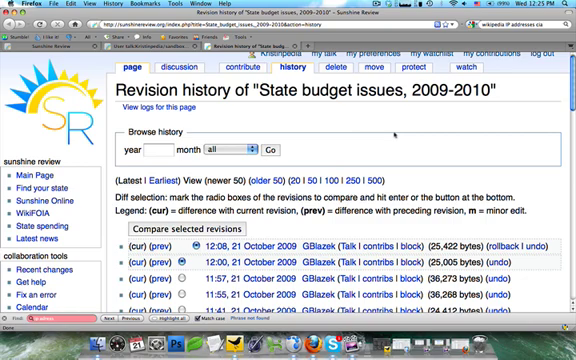
- Select the 11:55 revision and compare it with the 12:08 revision
scroll(down, 3)
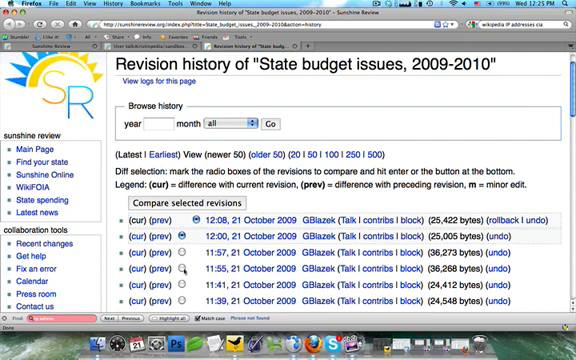
click(184, 240)
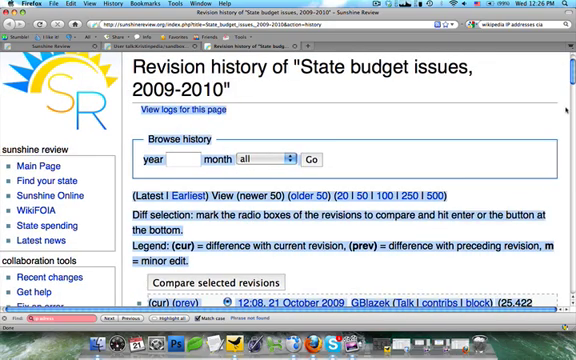
scroll(down, 3)
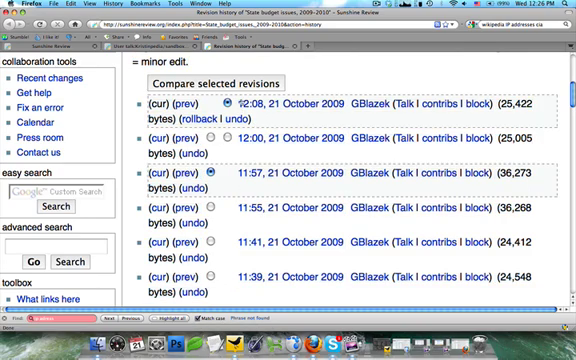
click(218, 105)
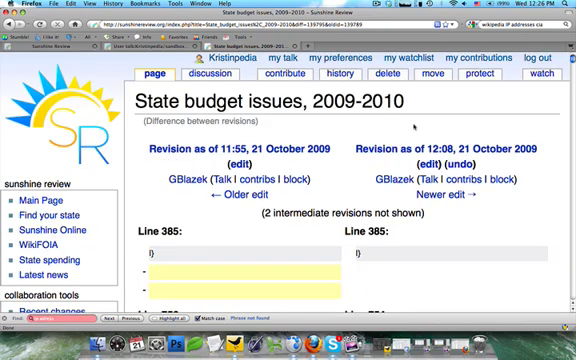
scroll(down, 3)
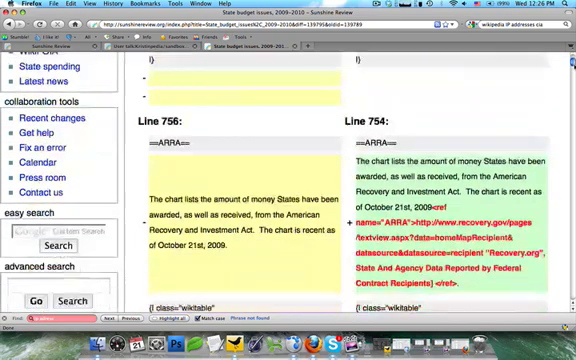
scroll(down, 3)
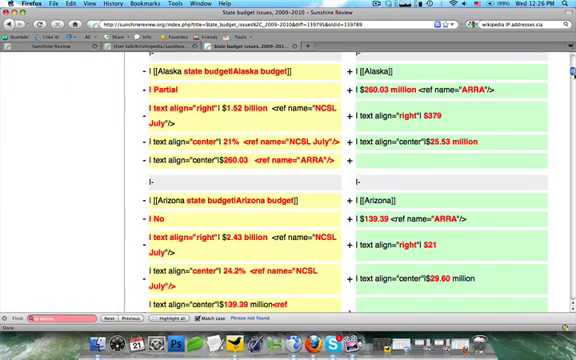
scroll(down, 3)
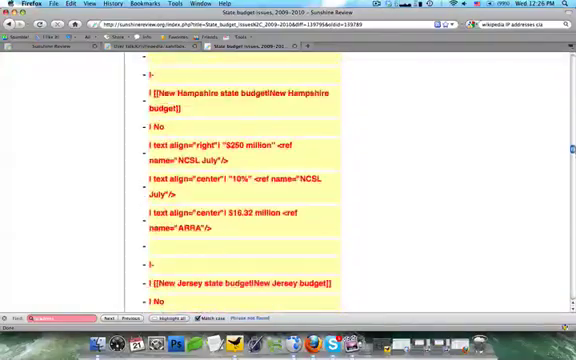
scroll(down, 3)
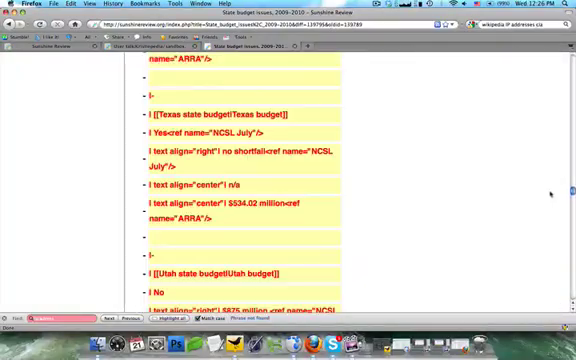
scroll(down, 3)
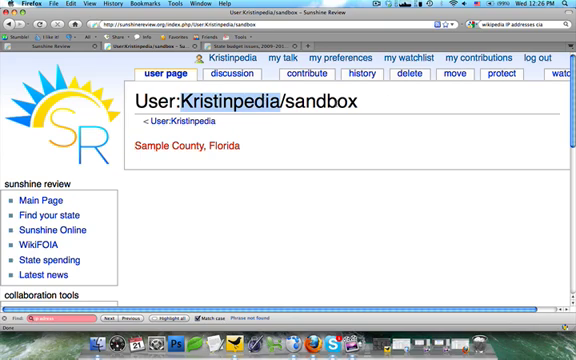
mouse_move(261, 142)
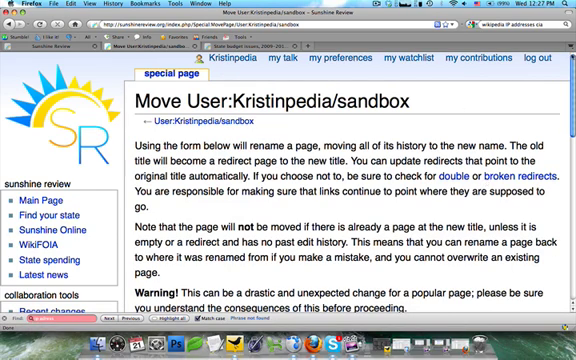
- Scroll to the Move page form and delete the user name from the new title
scroll(down, 3)
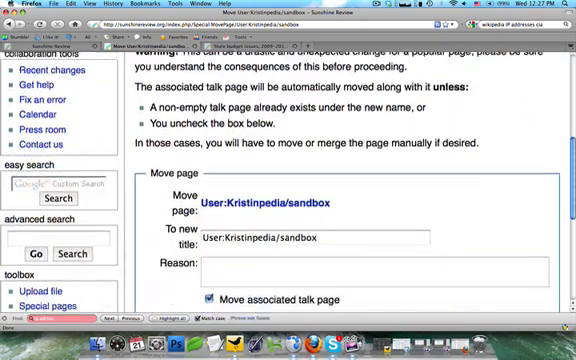
scroll(down, 3)
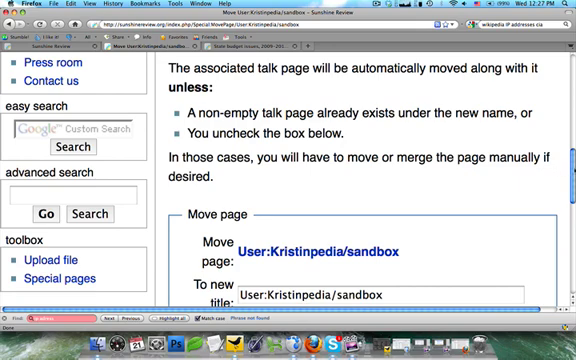
scroll(down, 3)
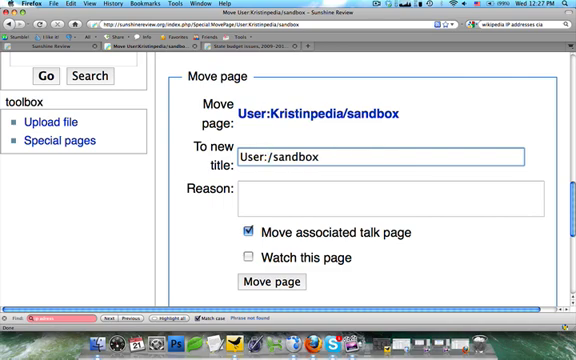
key(Backspace)
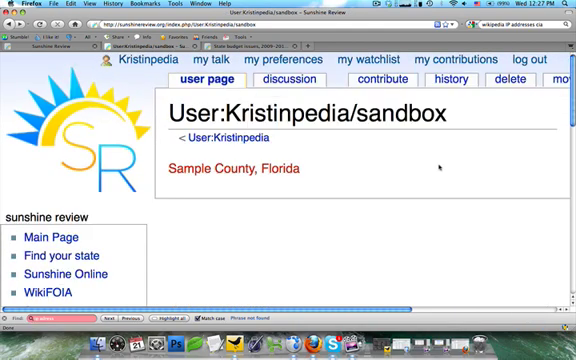
- Leave the move form without moving, back on the unchanged User:Kristinpedia/sandbox page
scroll(down, 3)
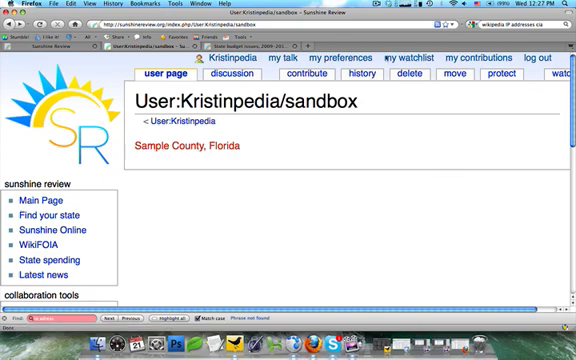